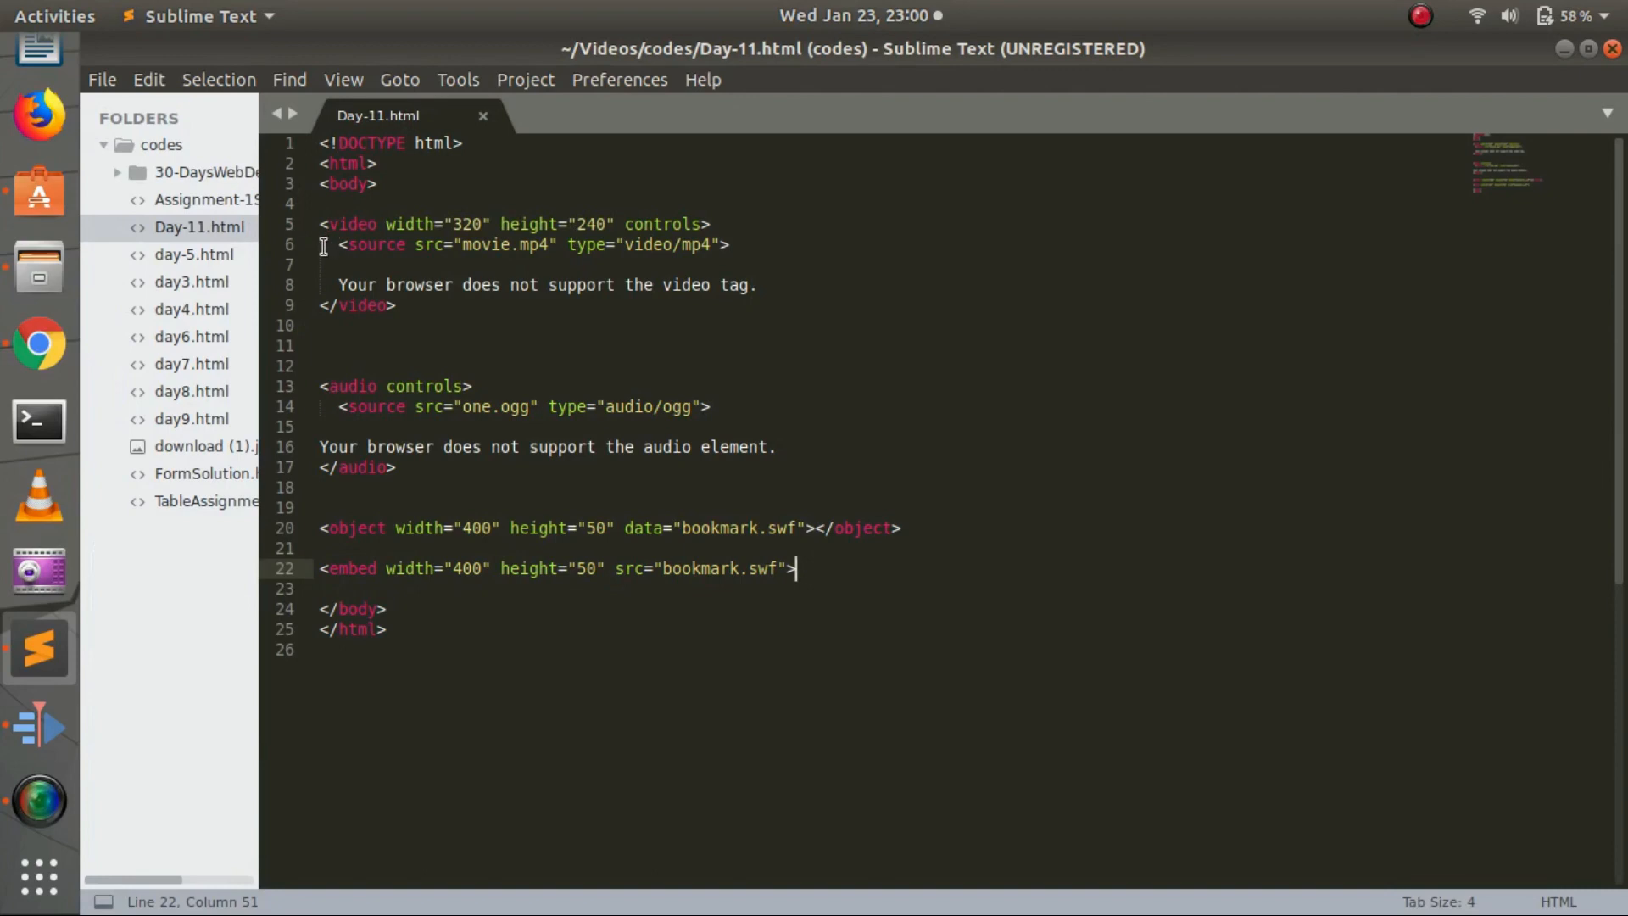
Highlight the video opening and closing tags, then view the rendered page in Chrome
double_click(349, 224)
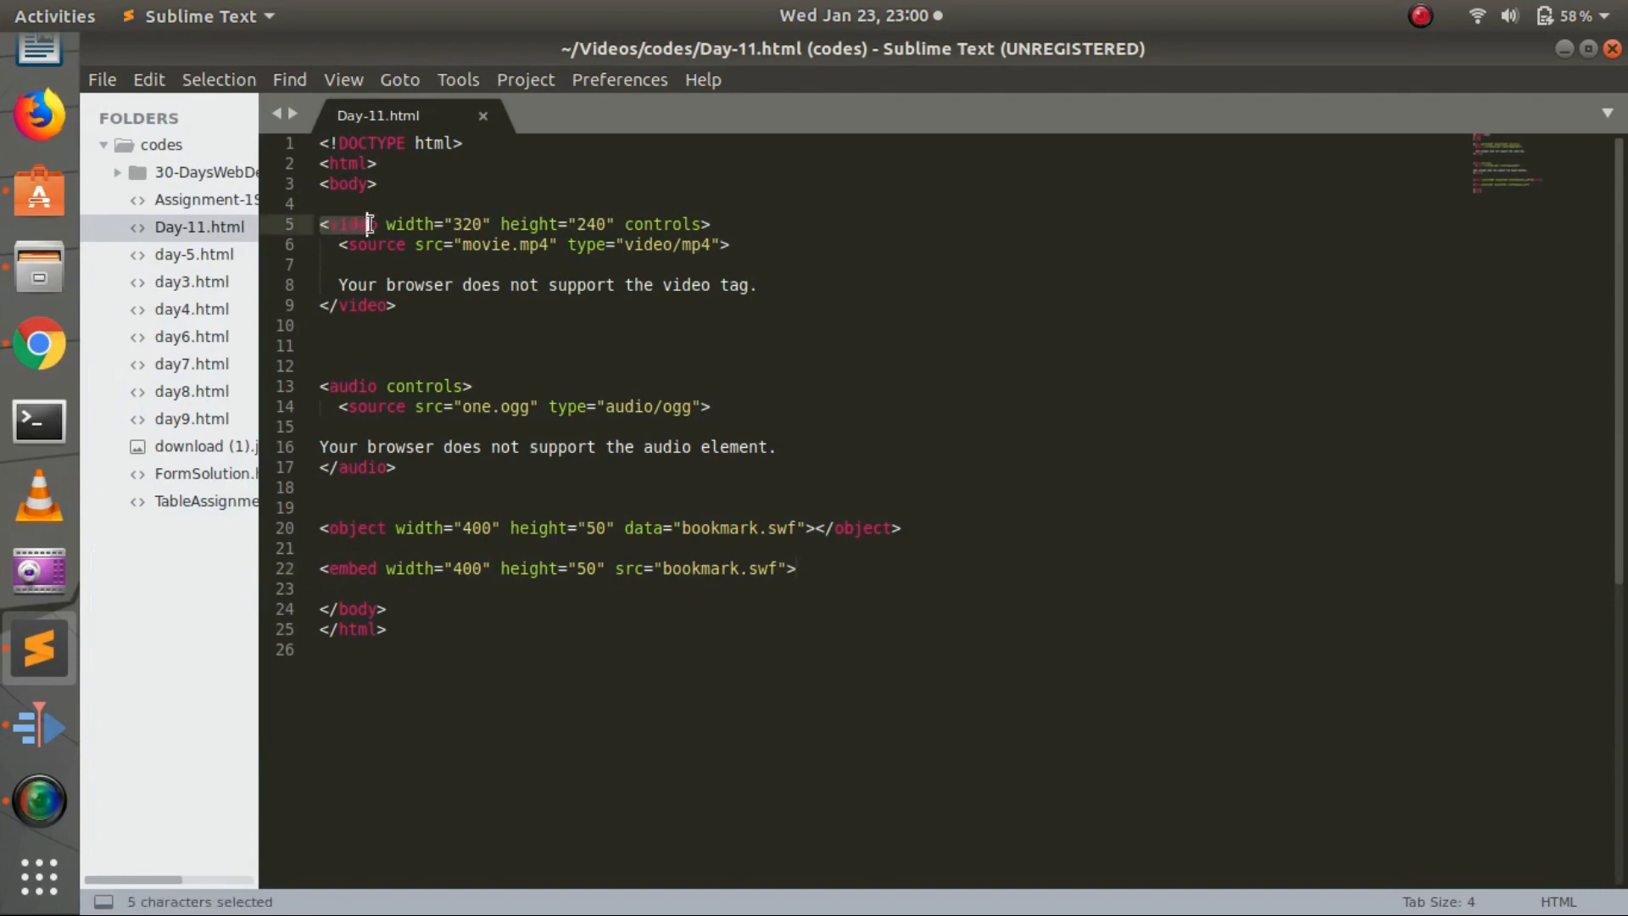
click(399, 305)
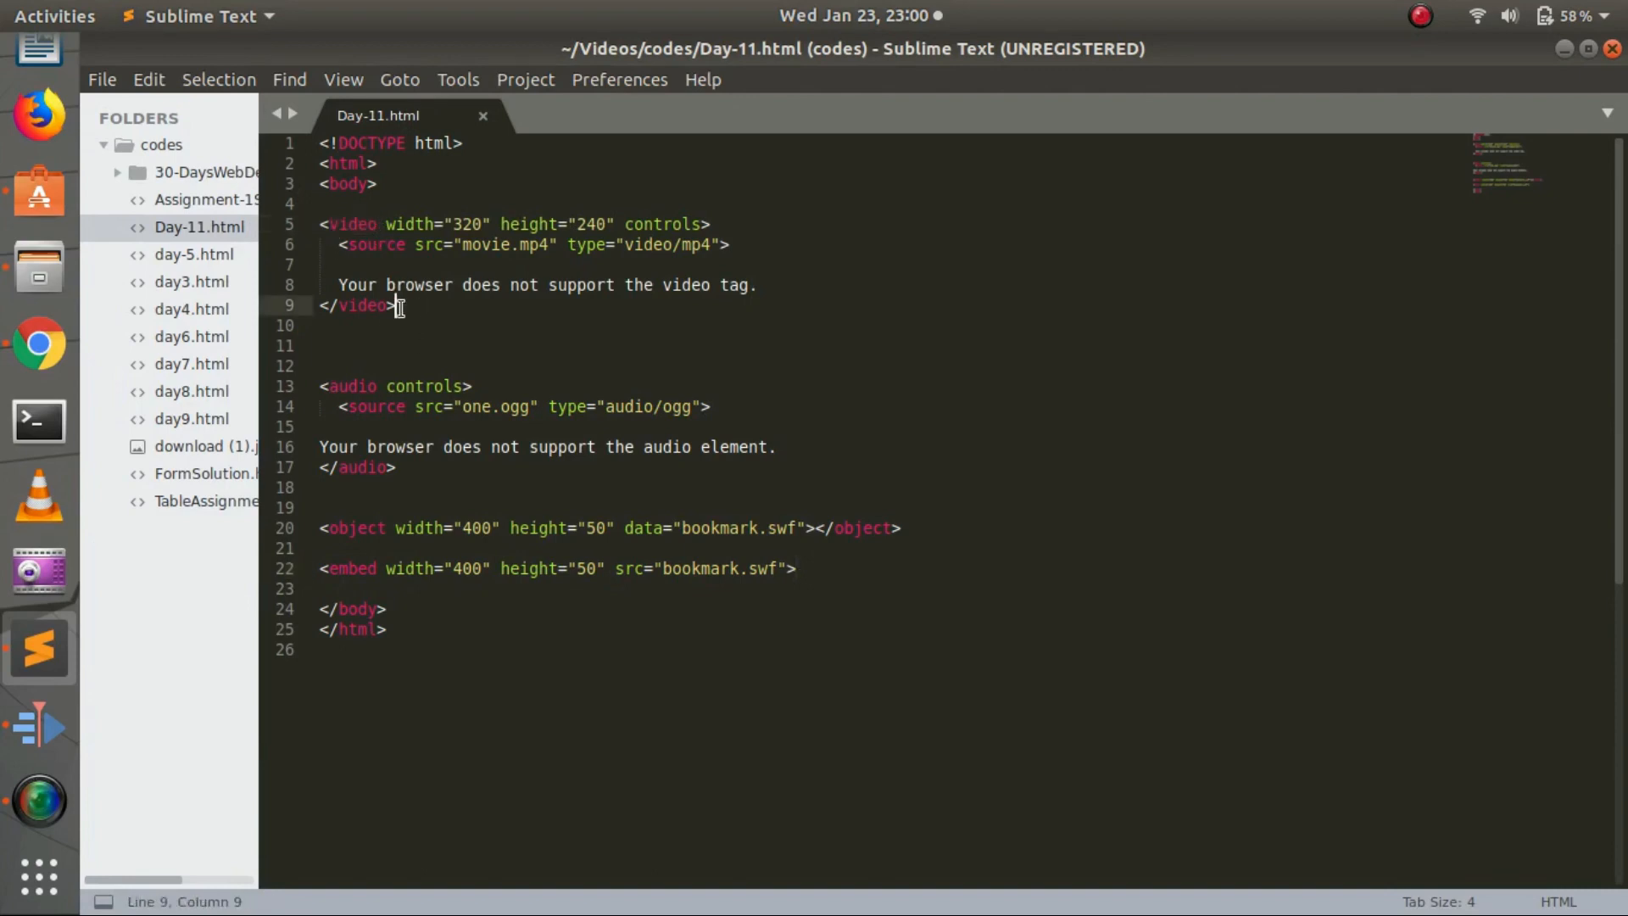
drag(397, 306, 320, 306)
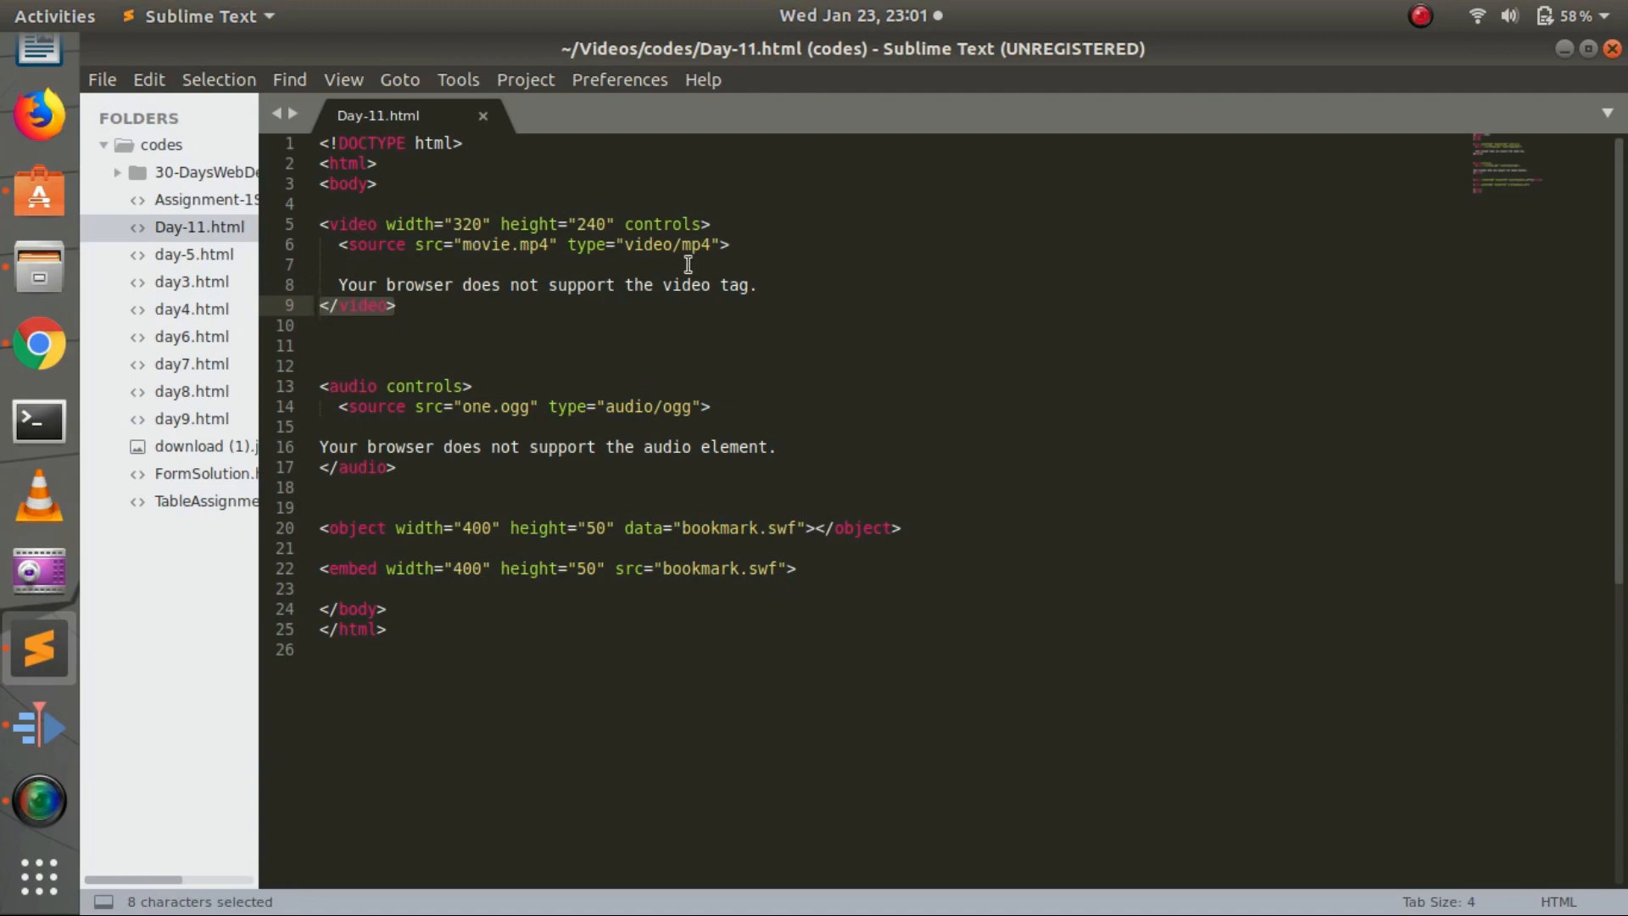
mouse_move(899, 290)
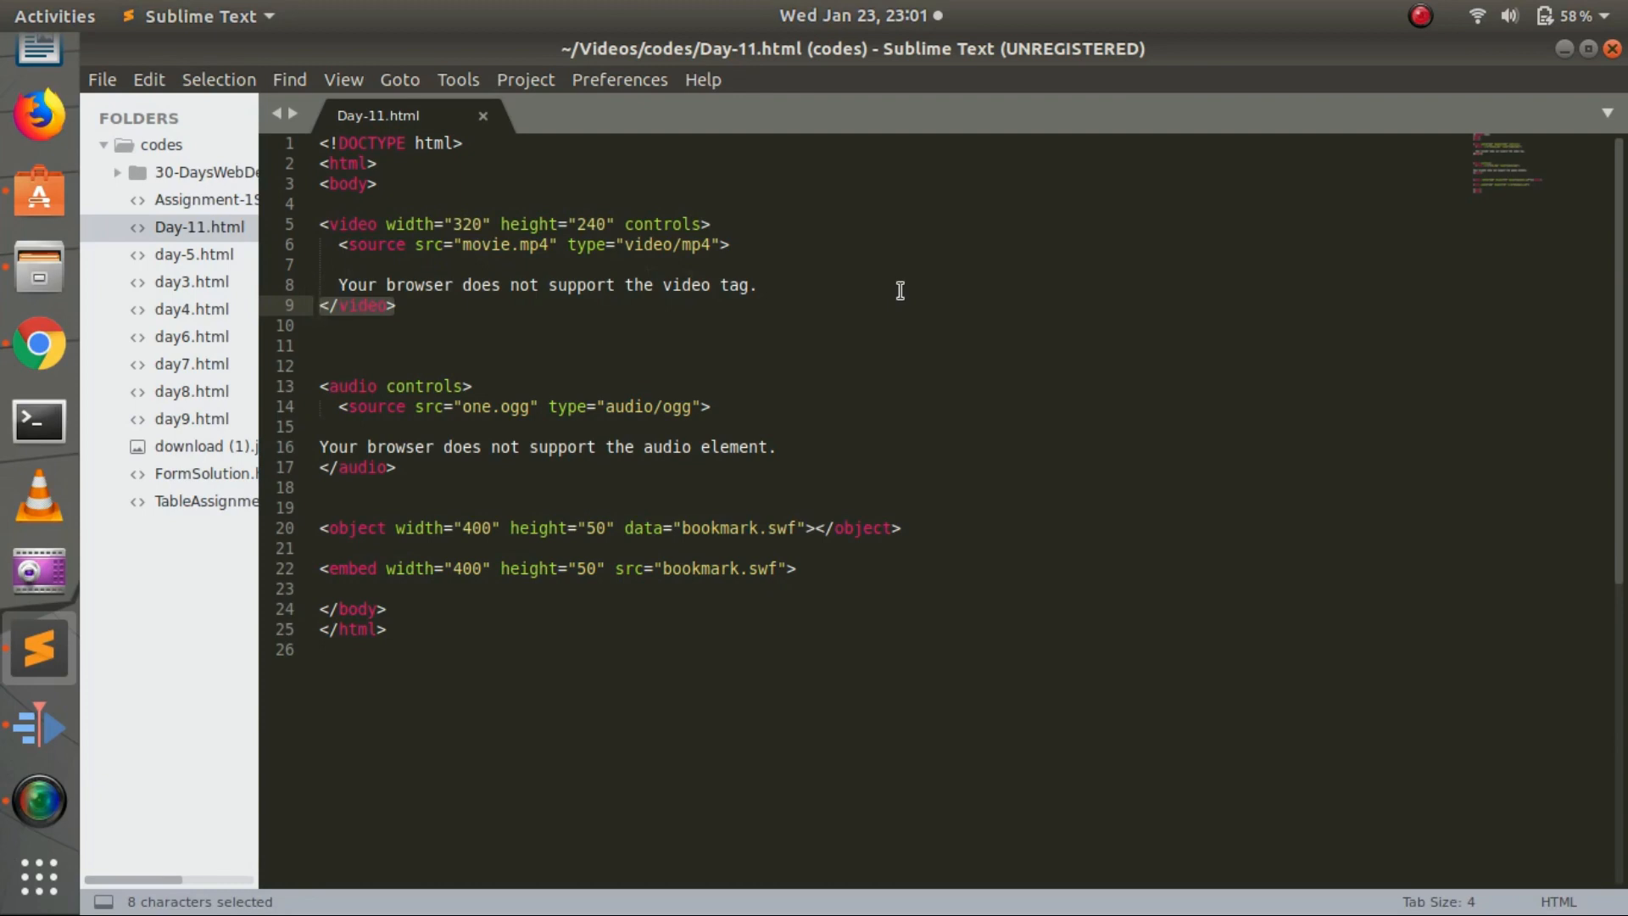
mouse_move(589, 328)
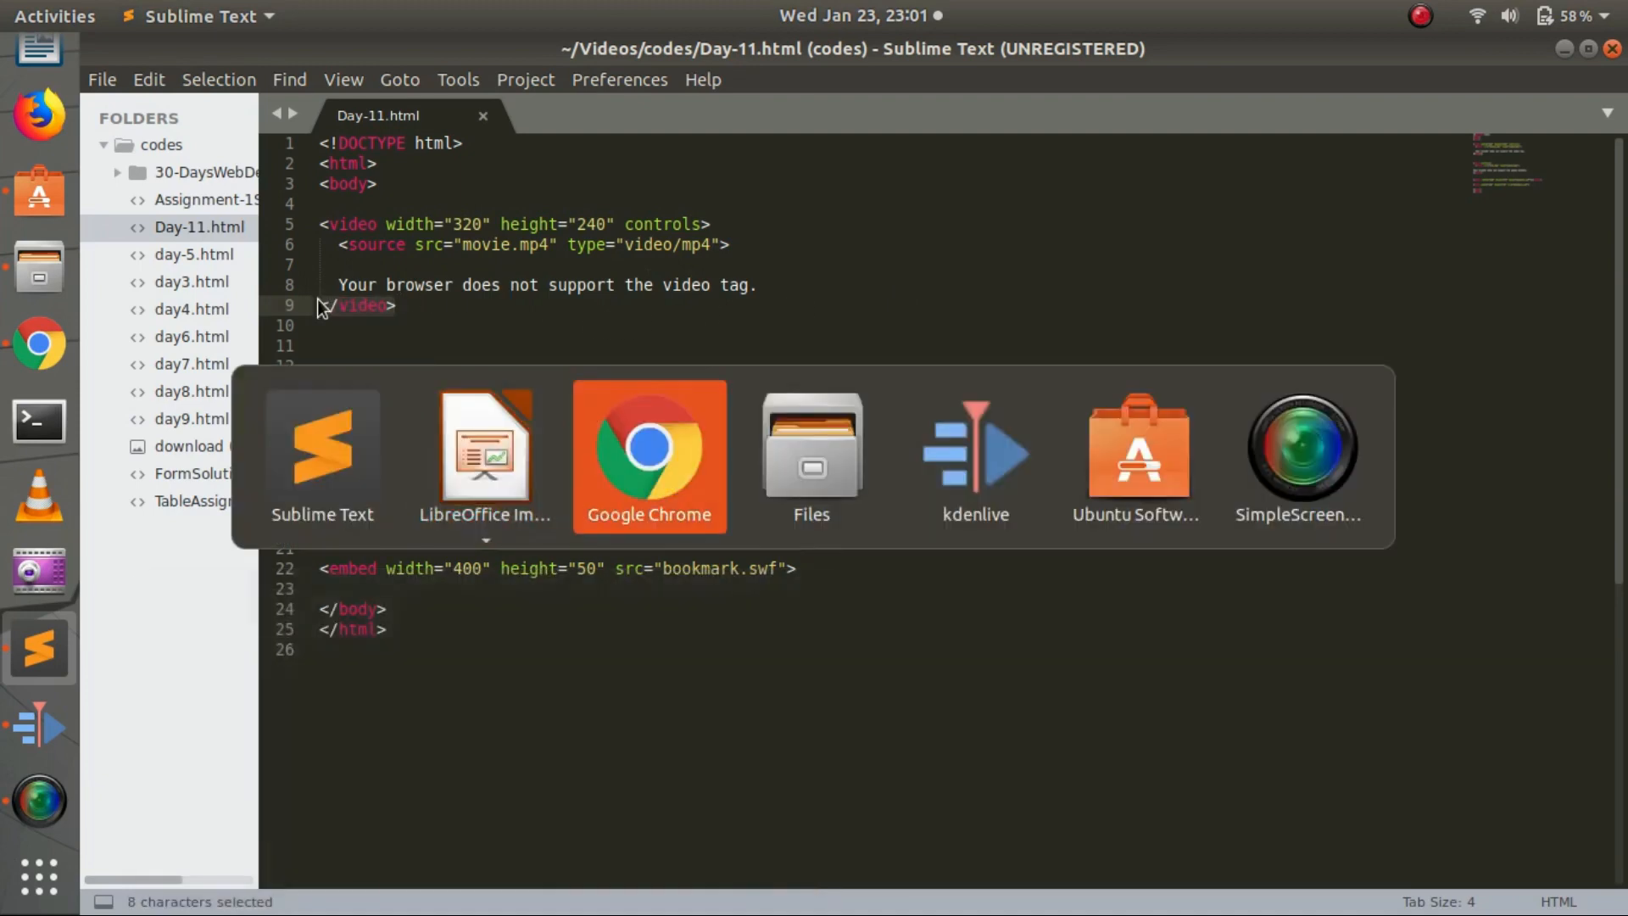
click(648, 456)
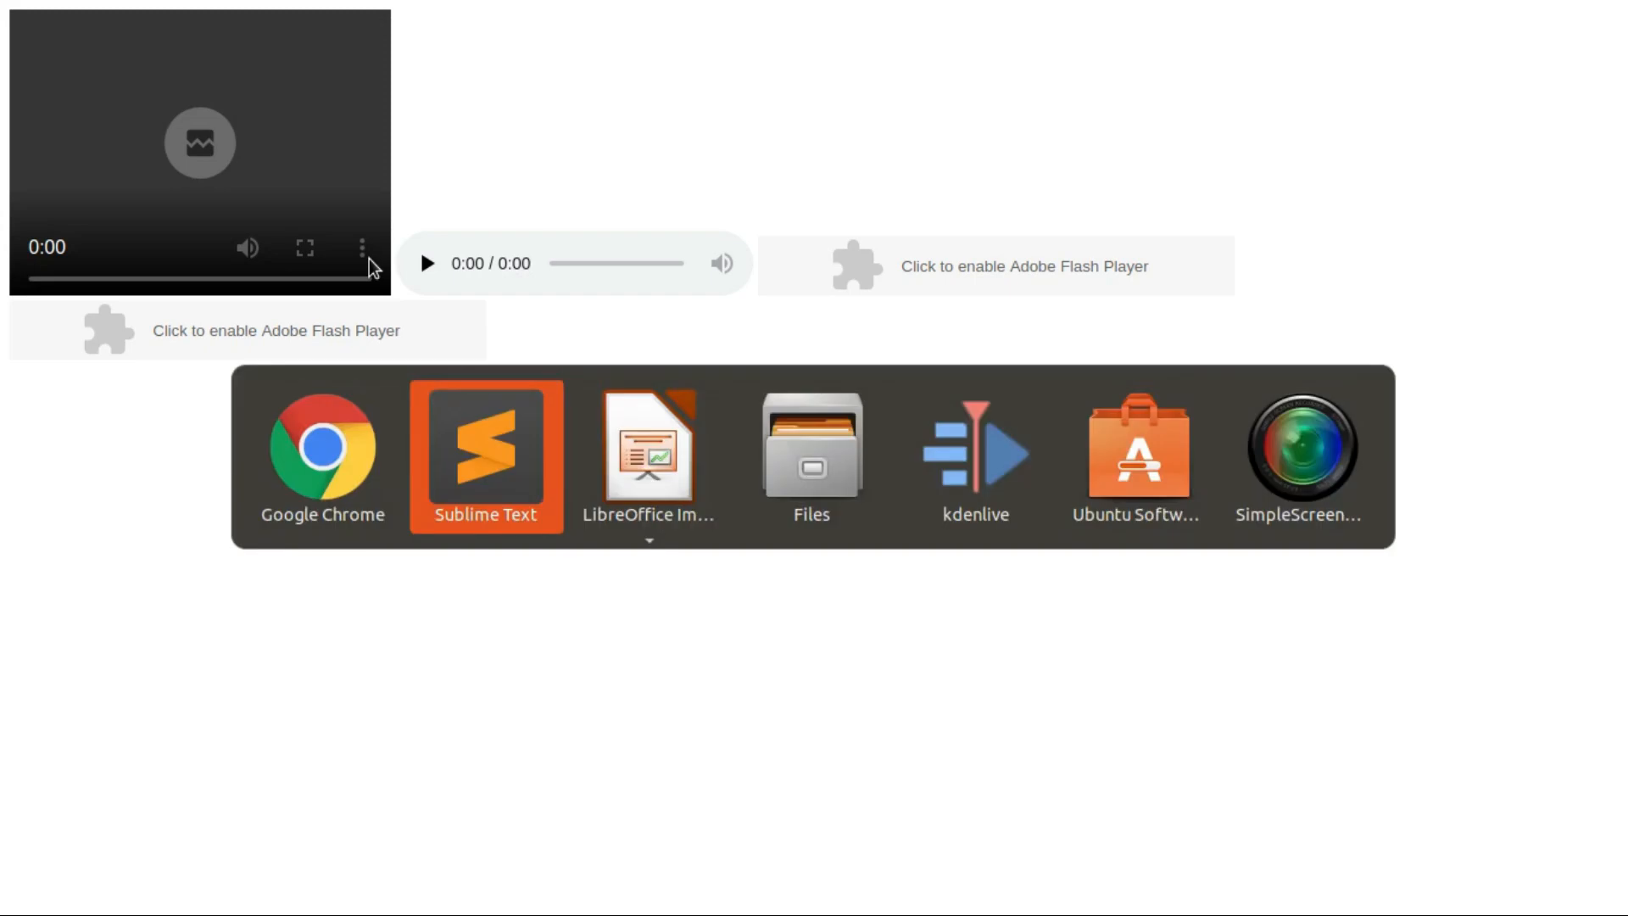
mouse_move(322, 446)
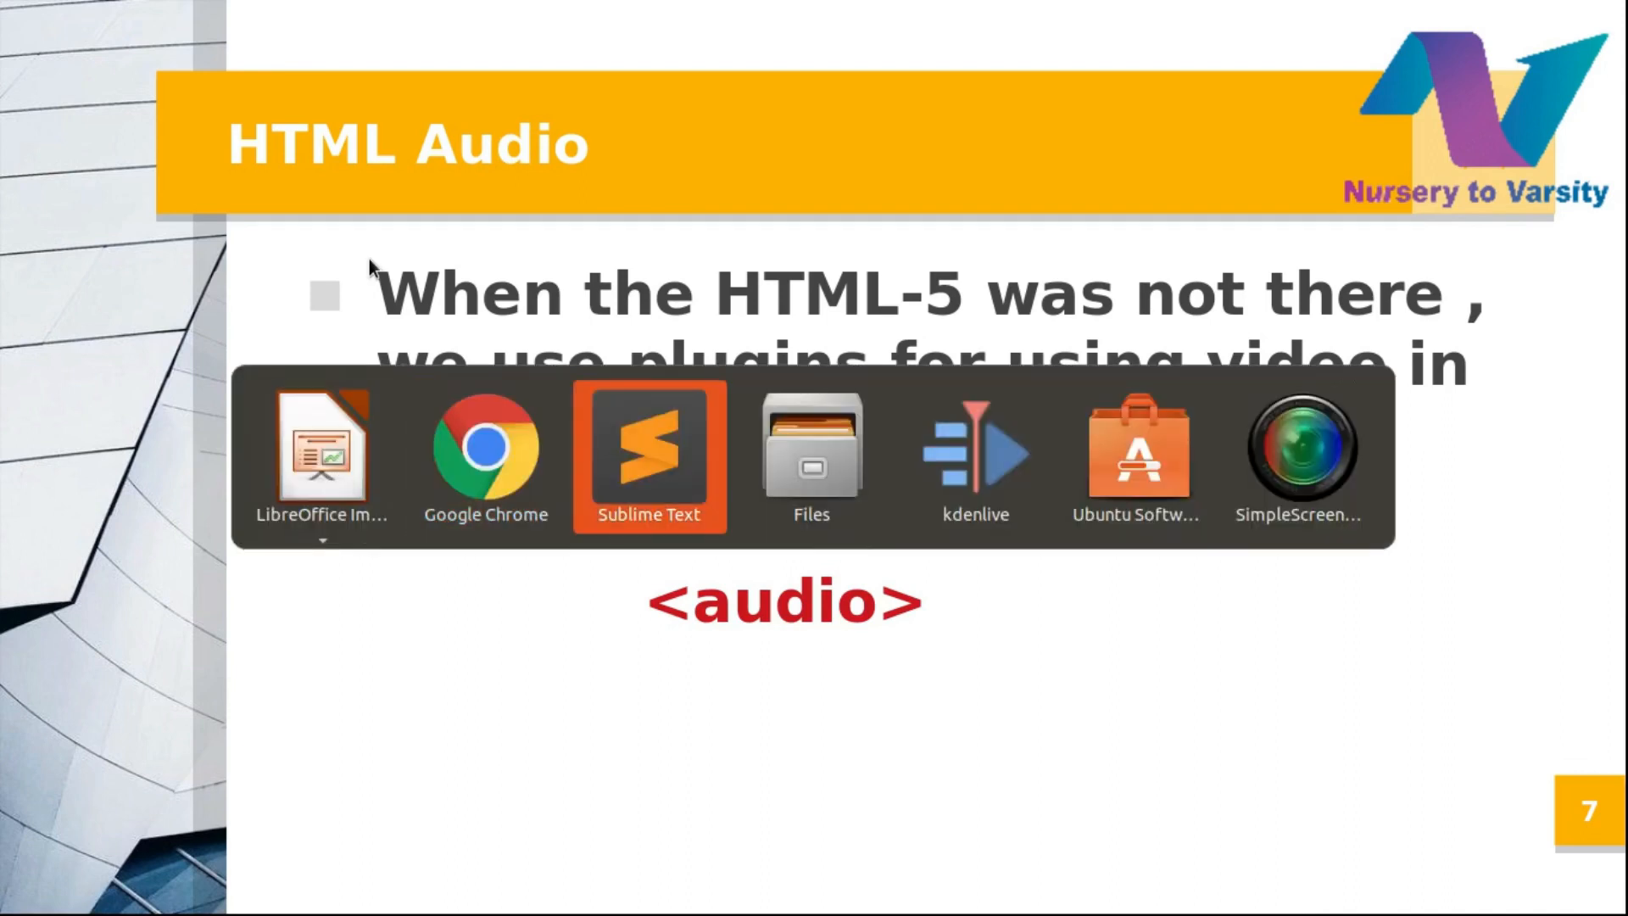
Show the HTML Audio slide in LibreOffice Impress
click(650, 456)
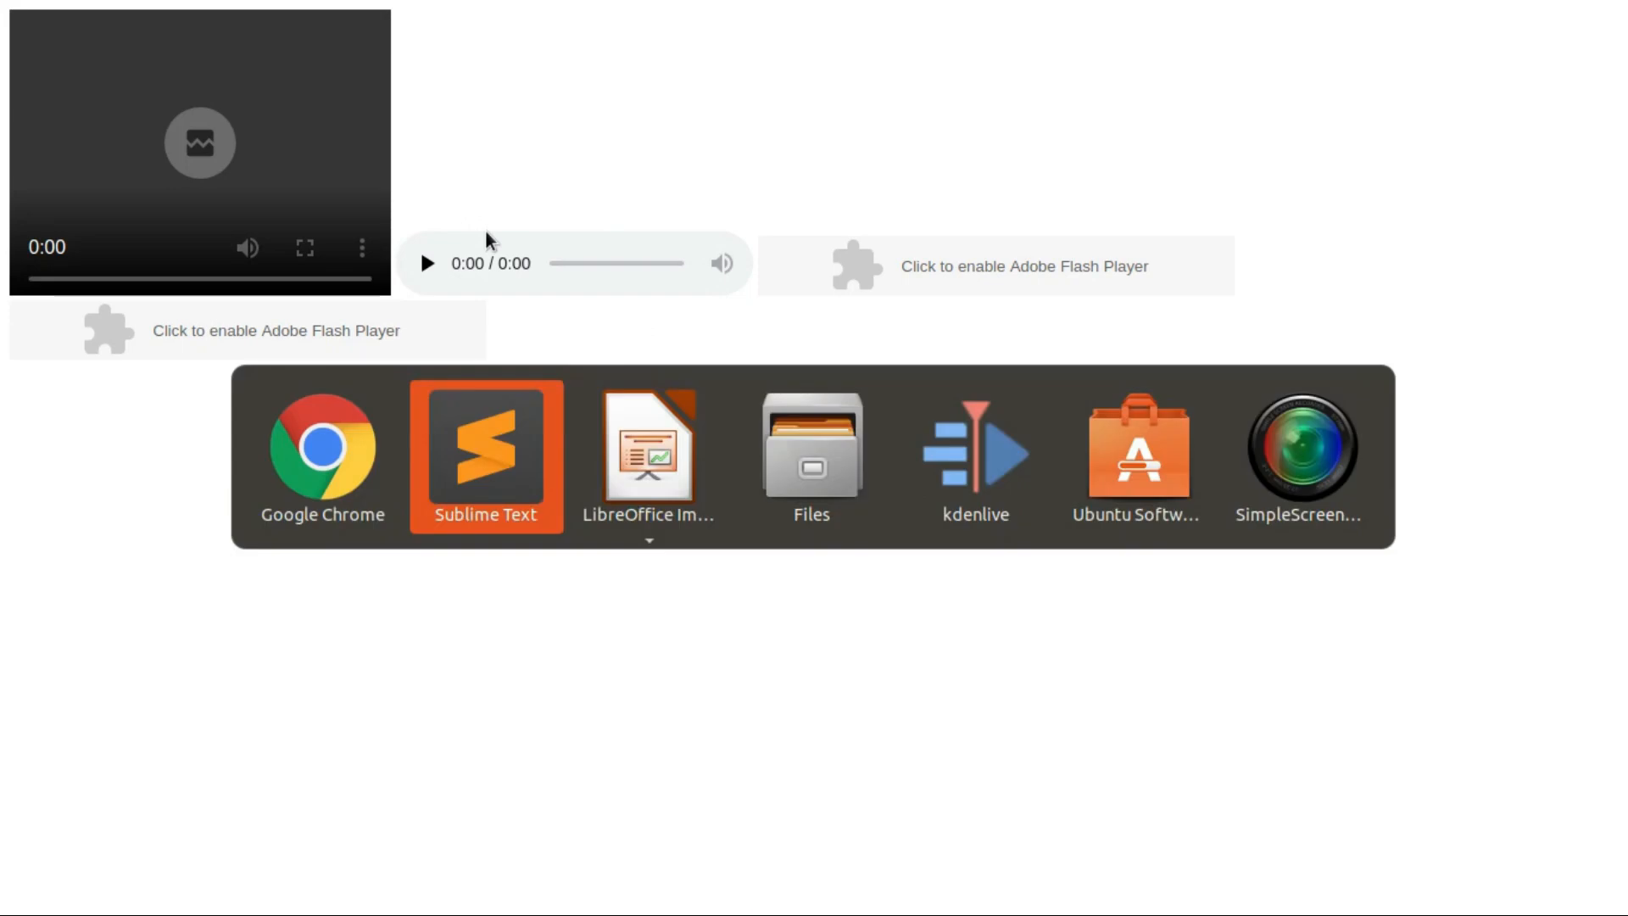
Return to the rendered Day-11.html page in the browser
click(484, 455)
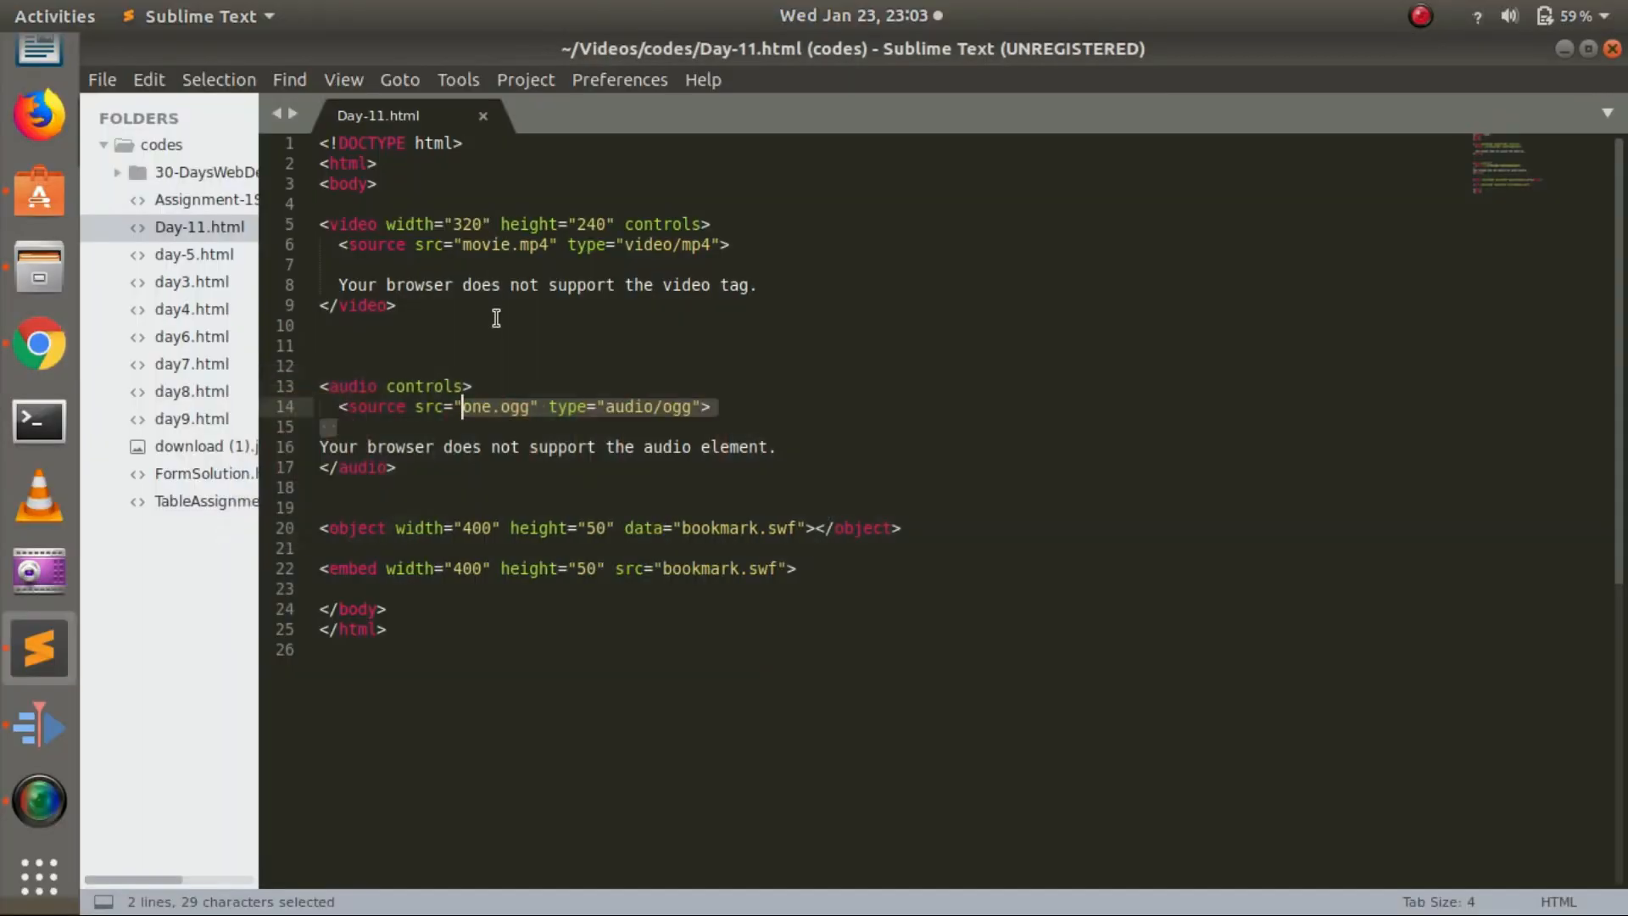
Point out bookmark.swf and the object tag name, then show the rendered page in Chrome
click(481, 446)
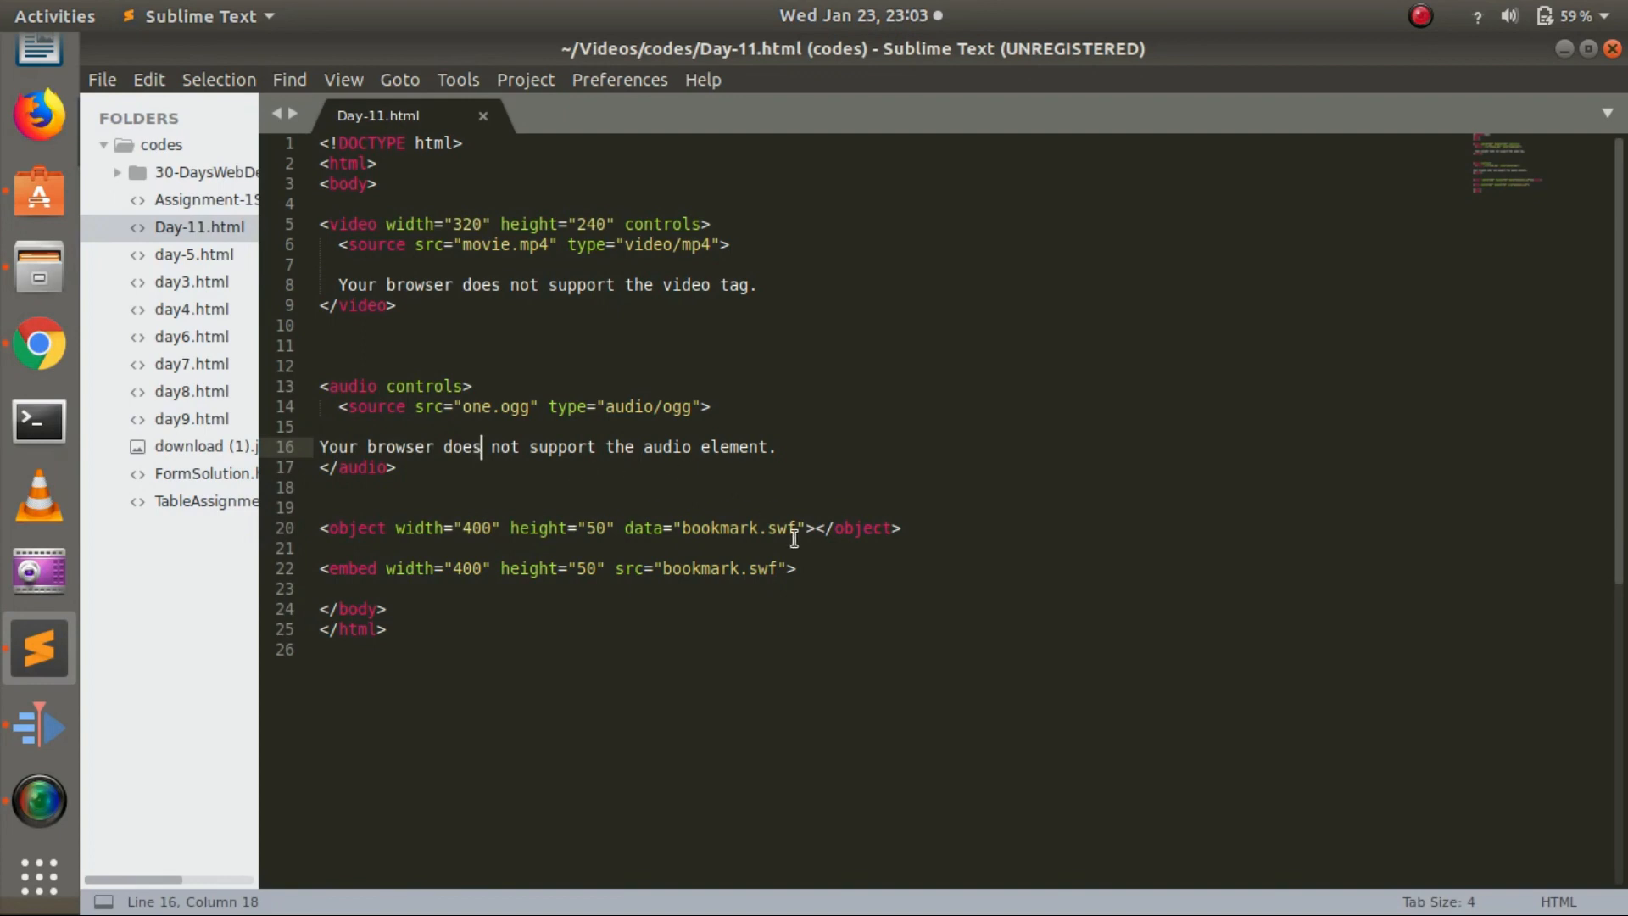
double_click(778, 528)
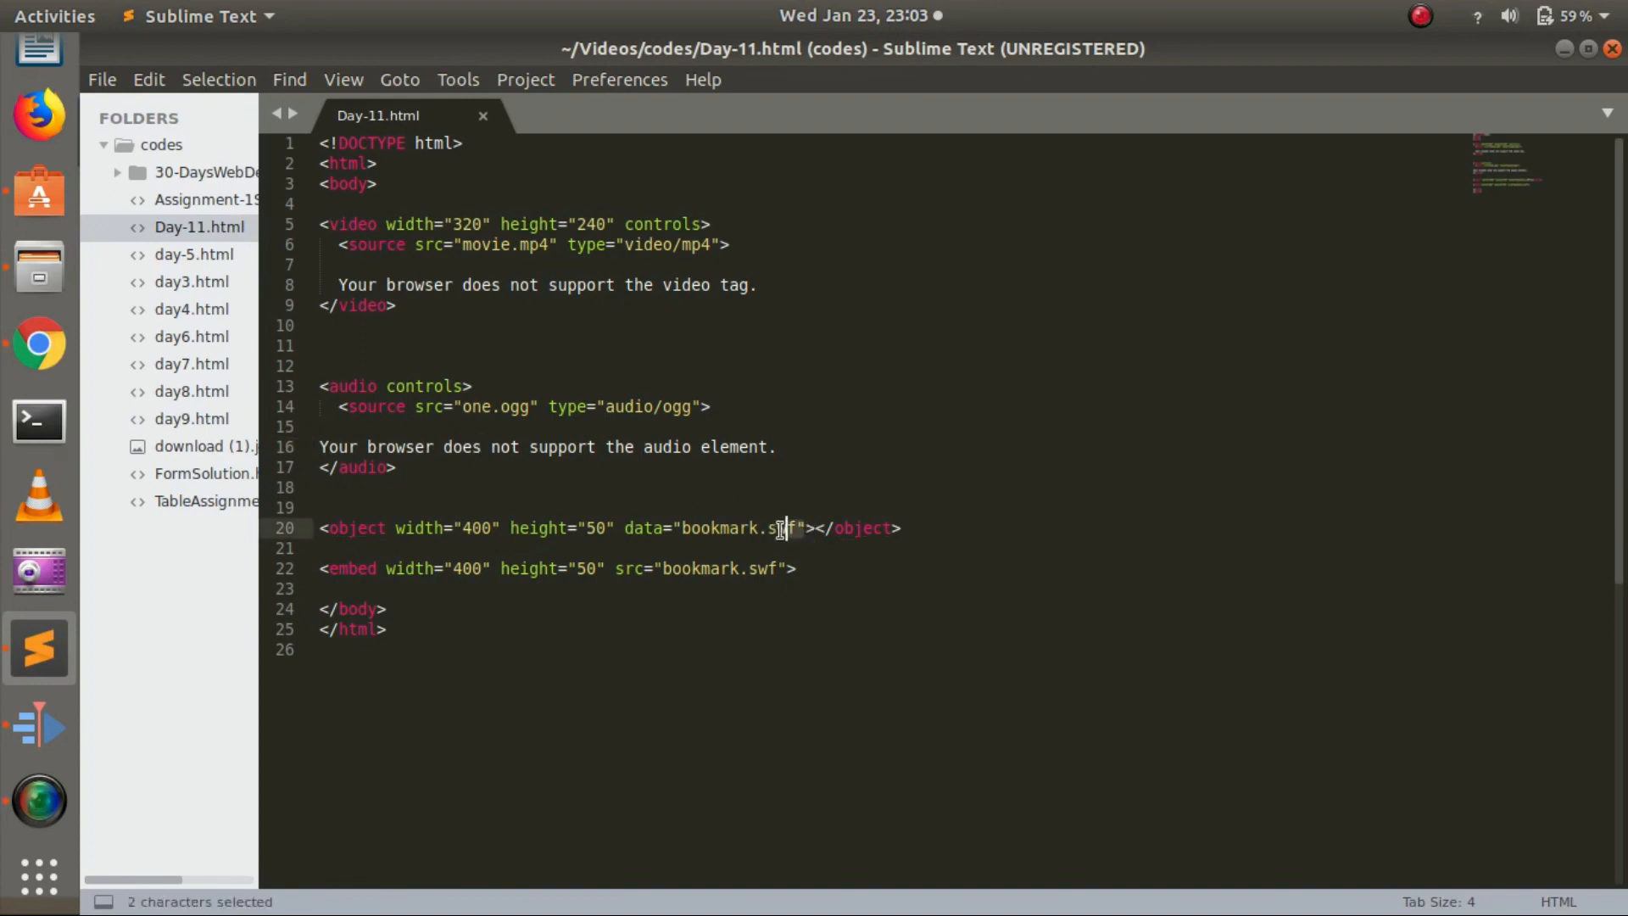
double_click(733, 527)
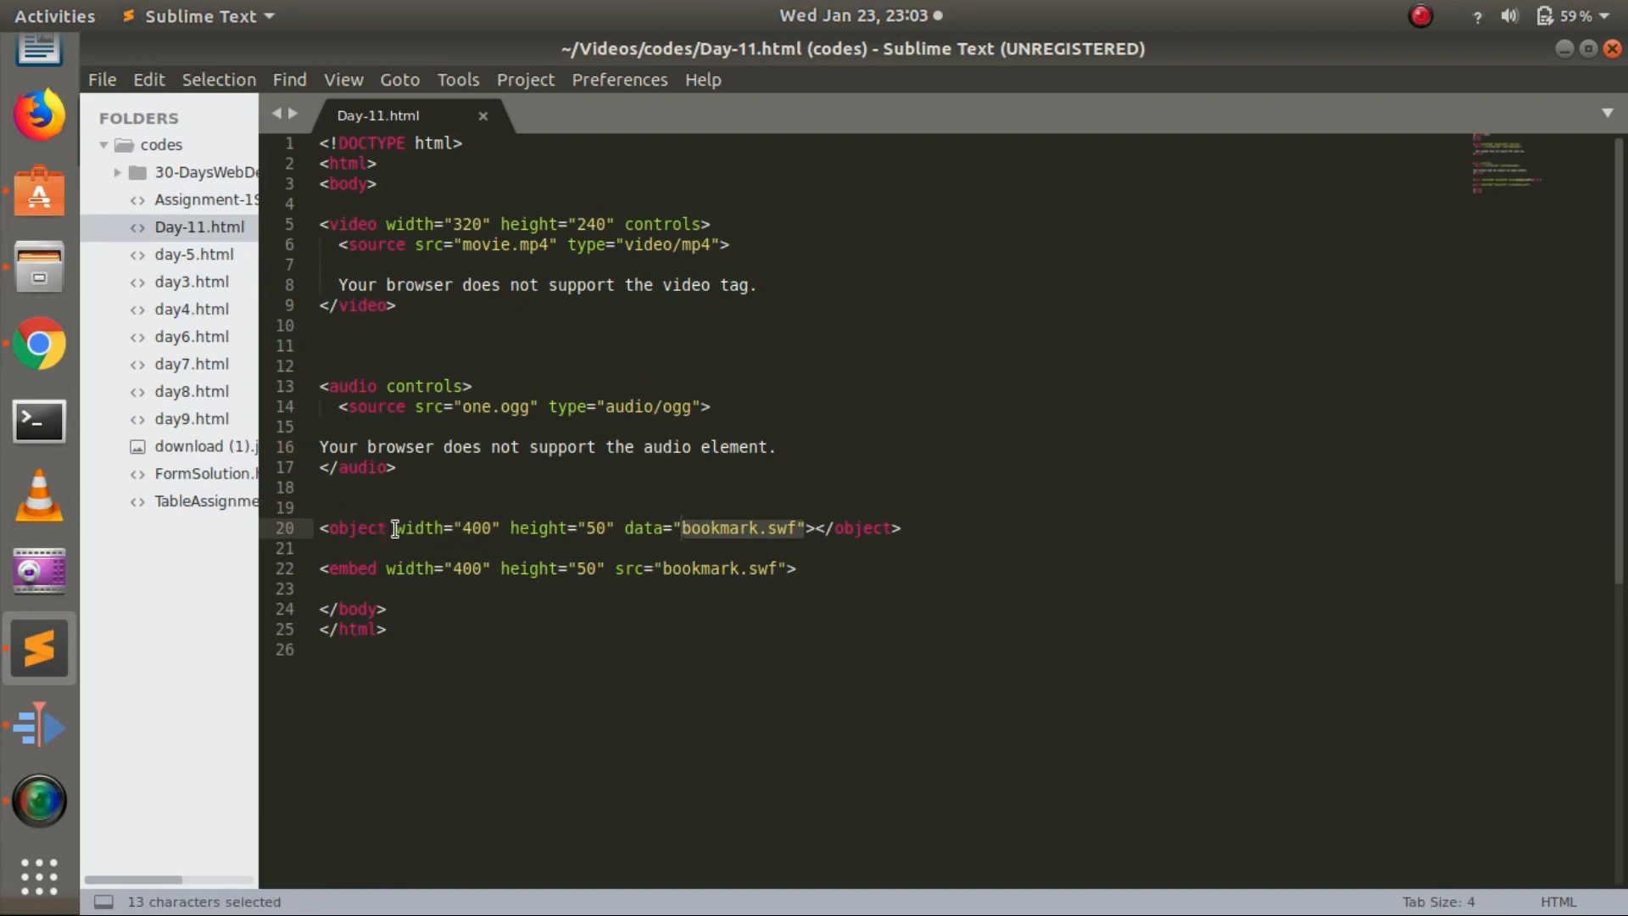
double_click(355, 527)
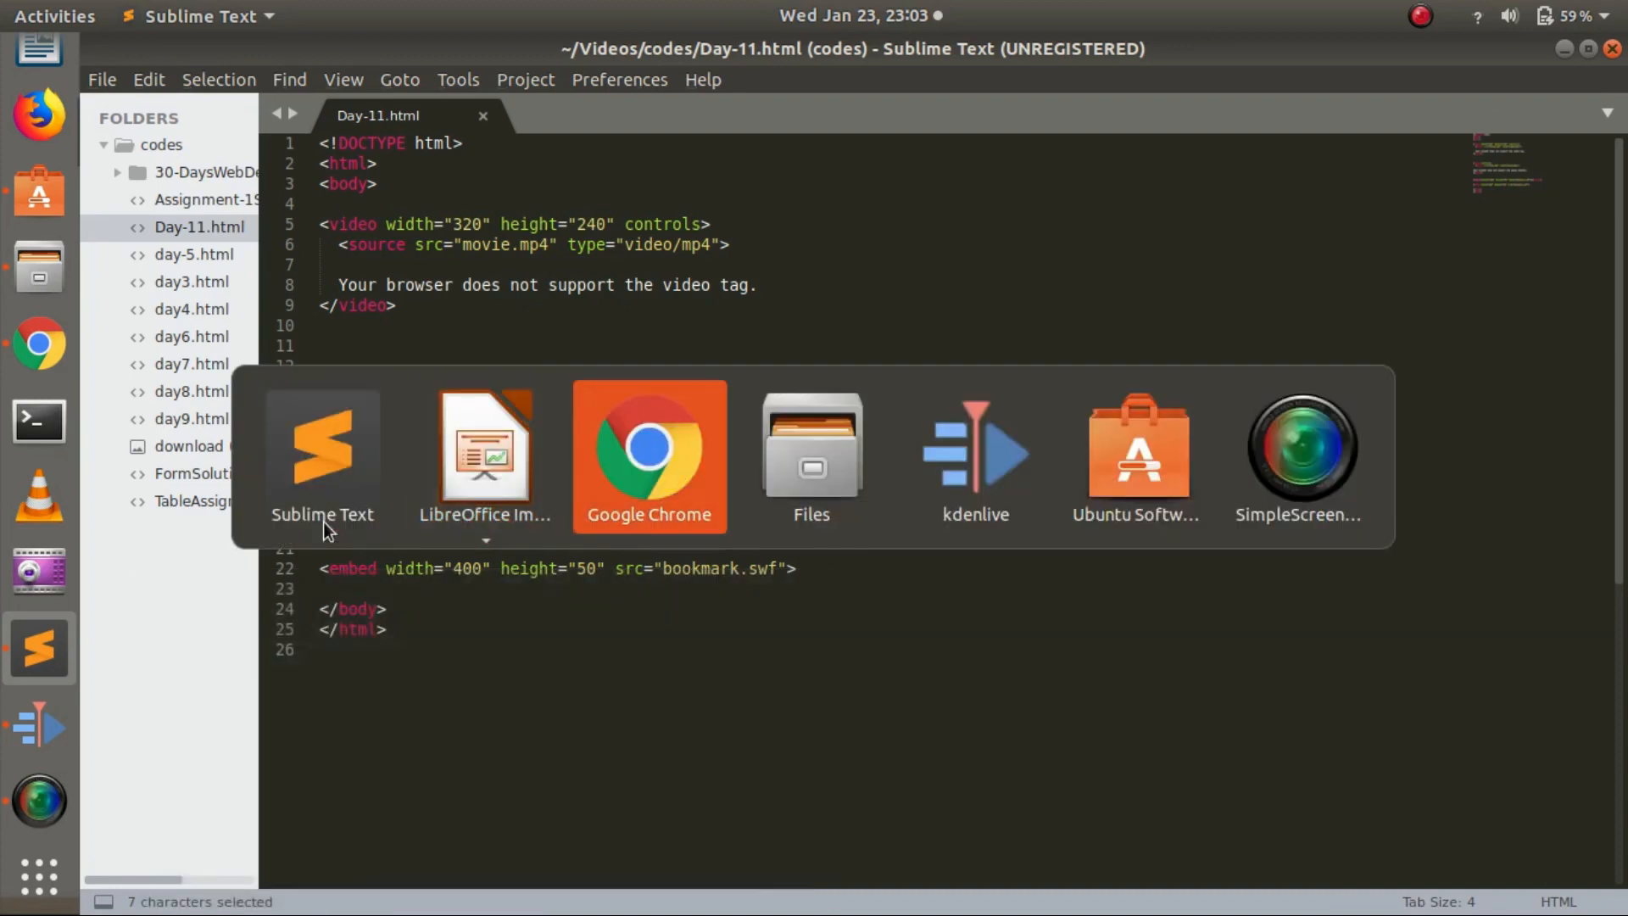
click(650, 451)
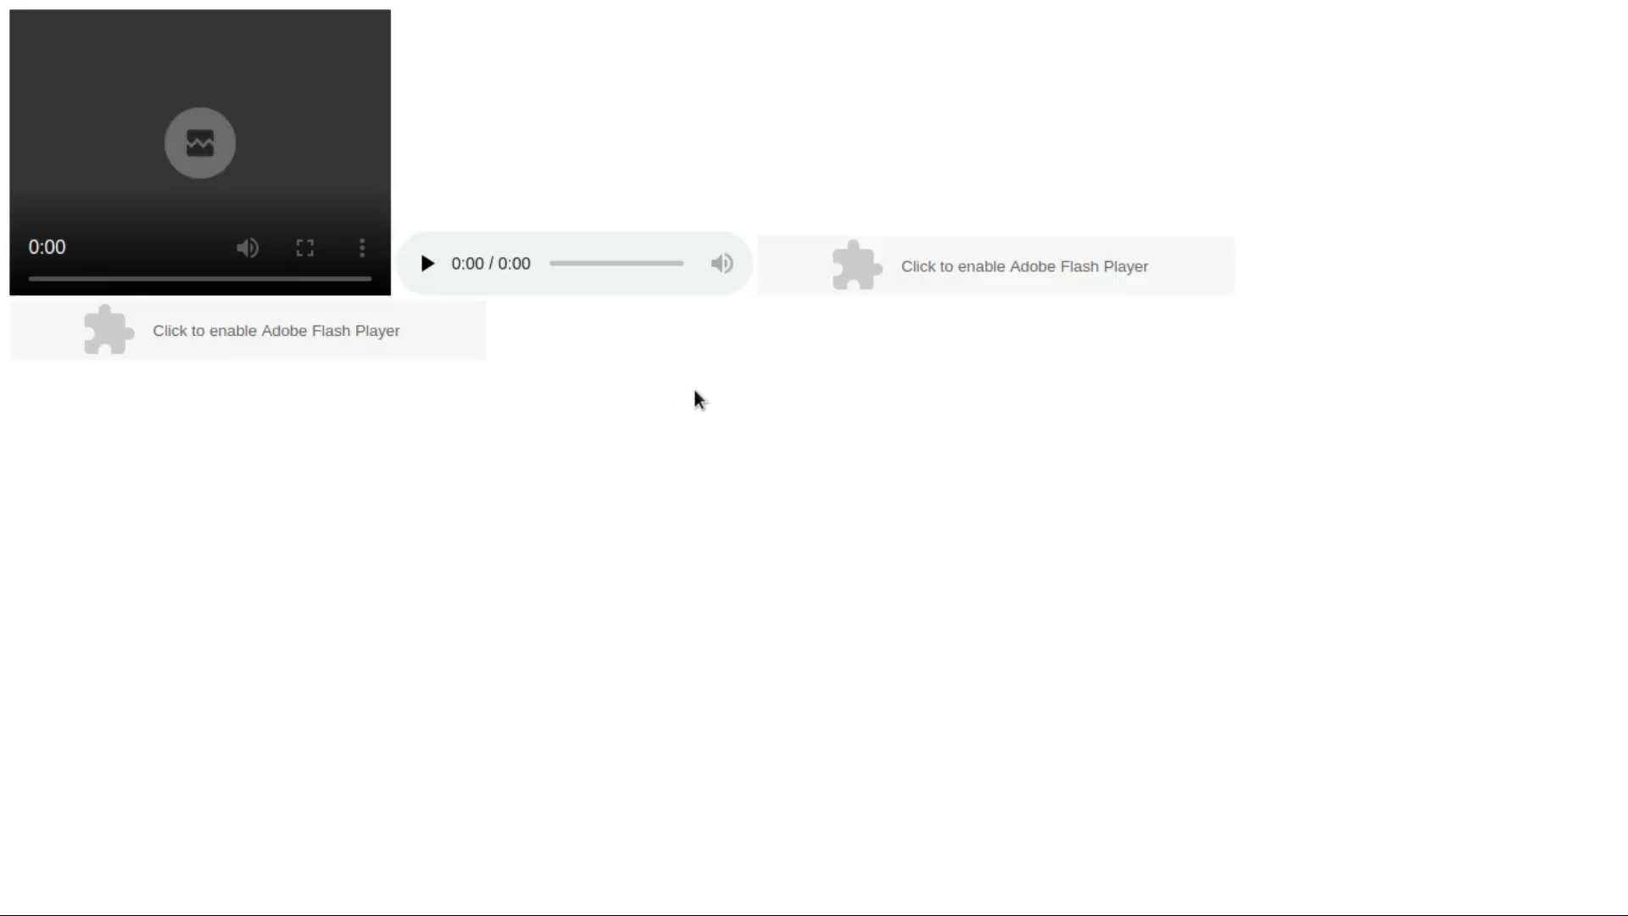
mouse_move(1063, 336)
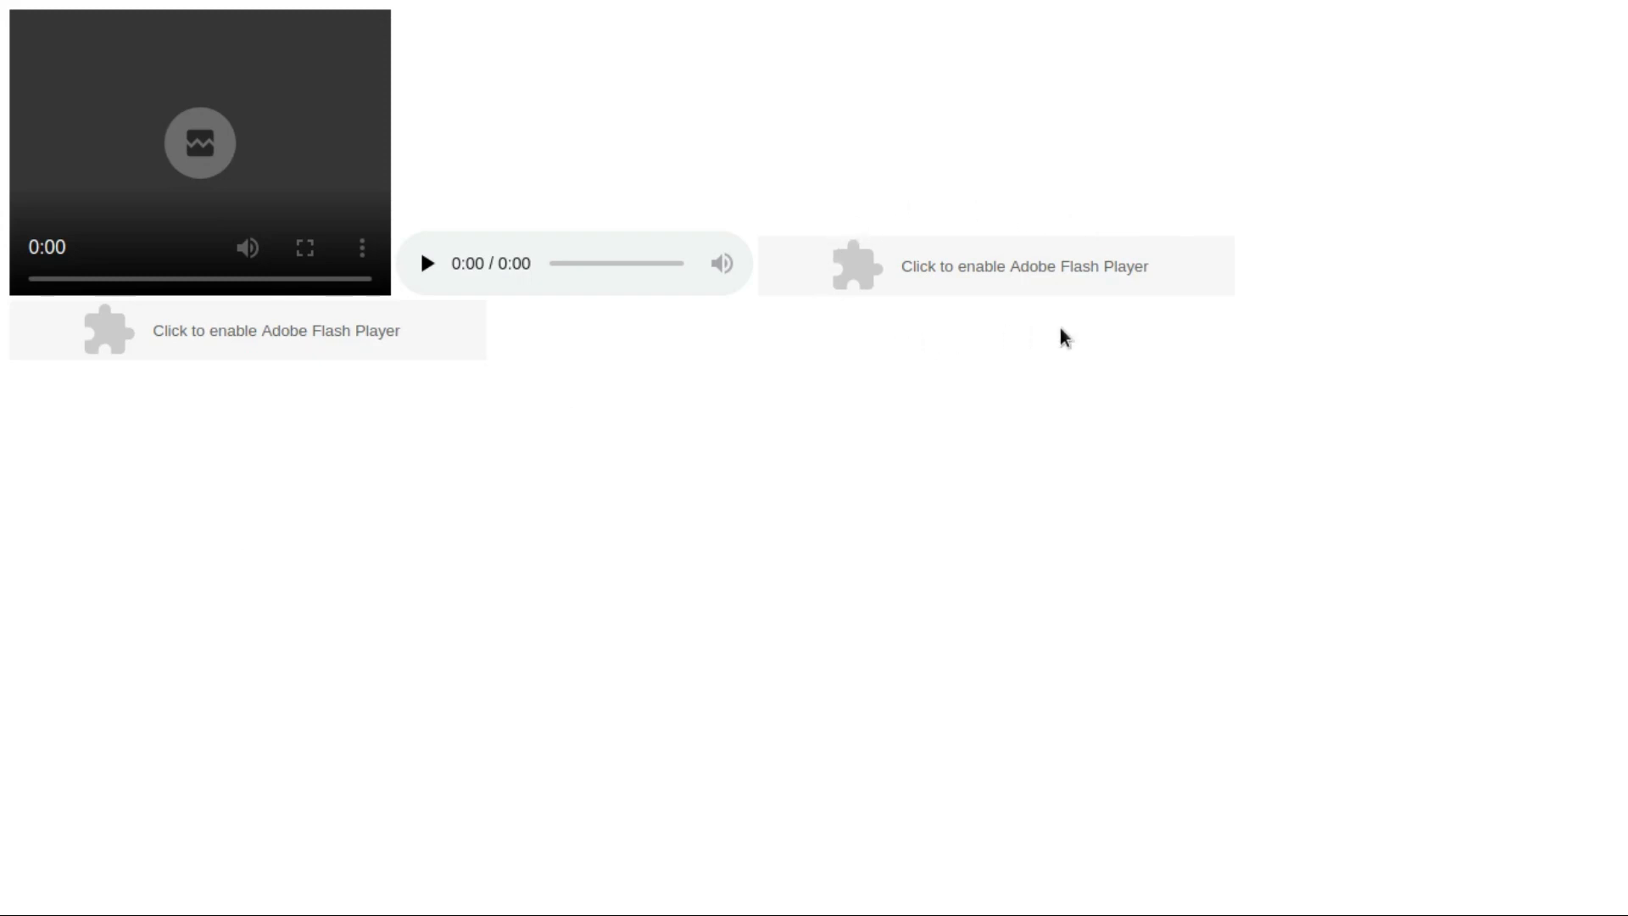